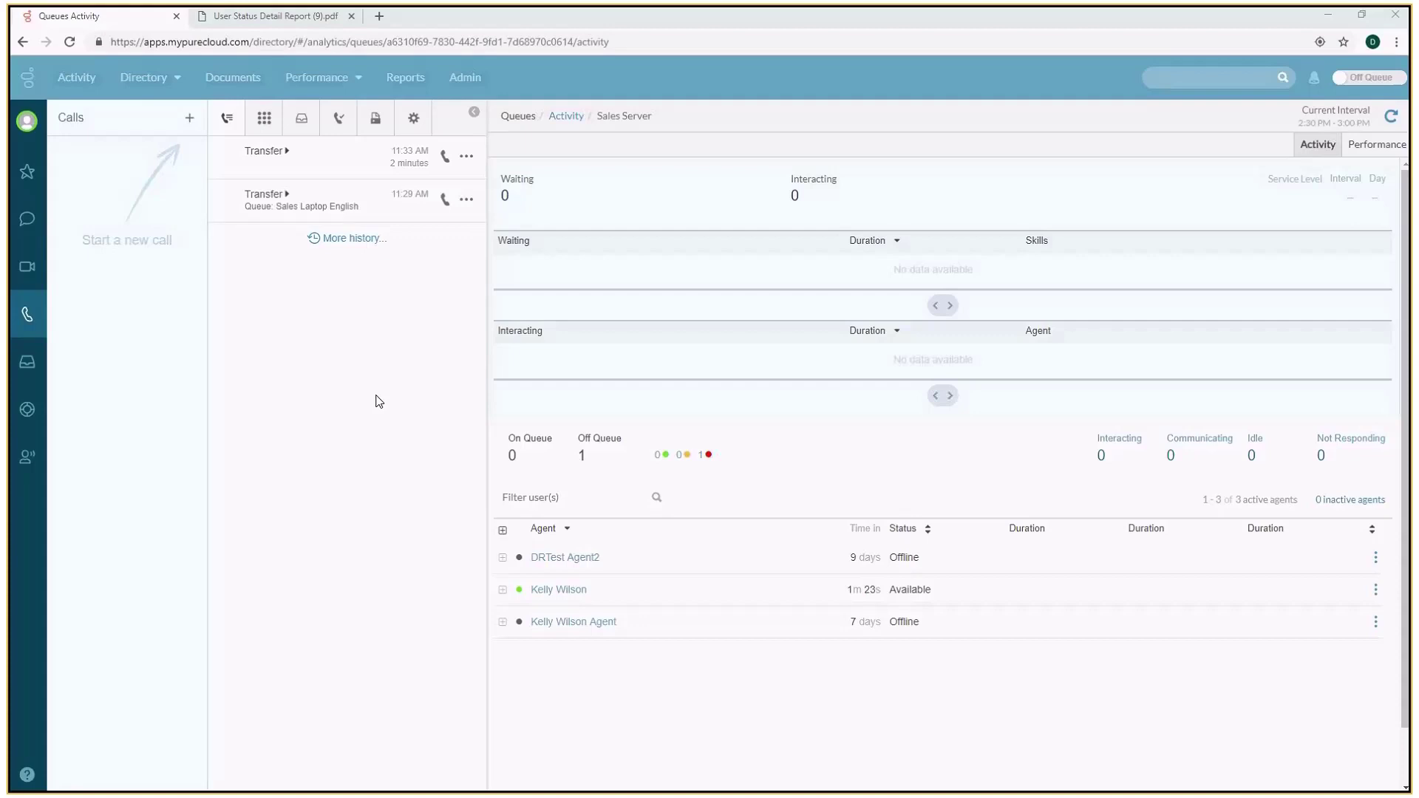
{"action": "mouse_move", "coordinate": [354, 401]}
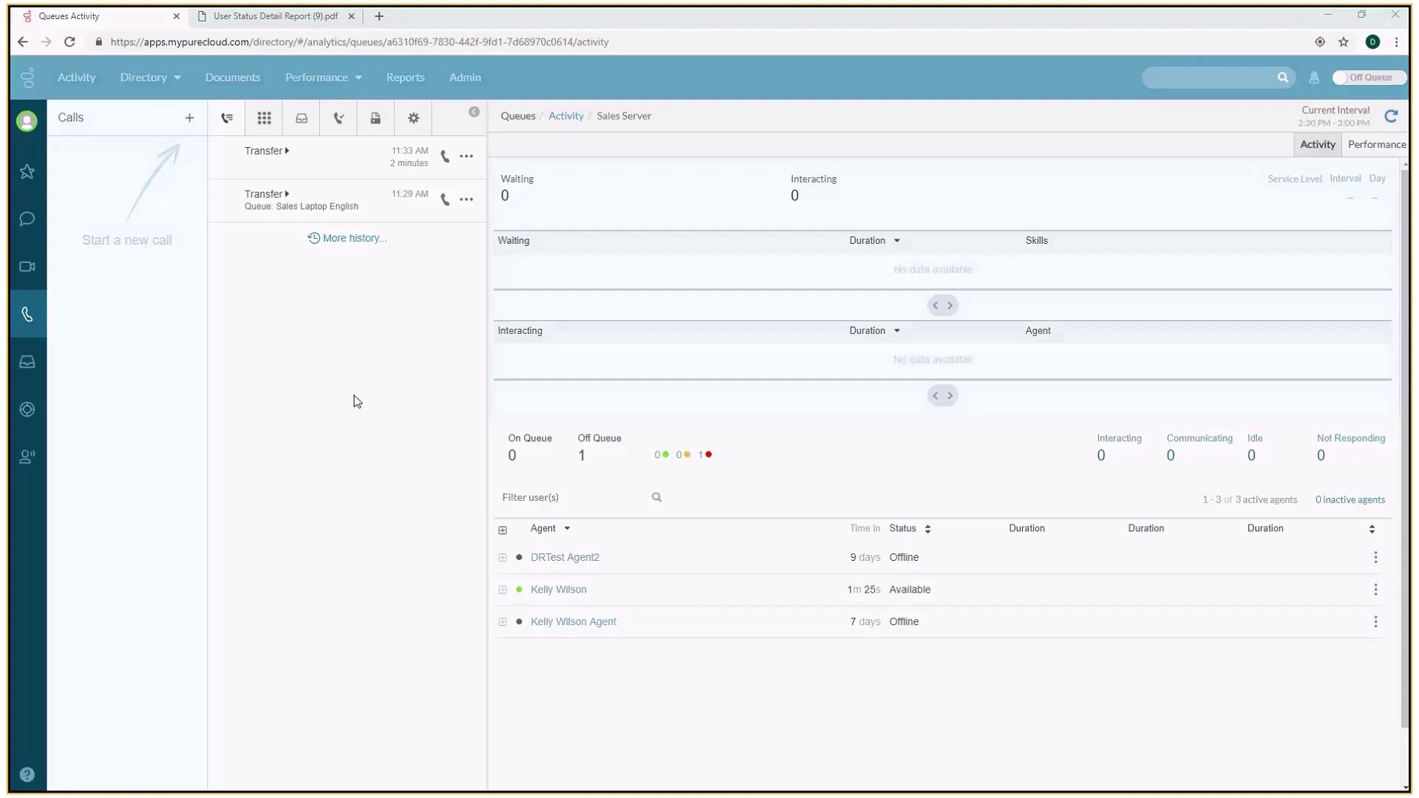
{"action": "mouse_move", "coordinate": [344, 400]}
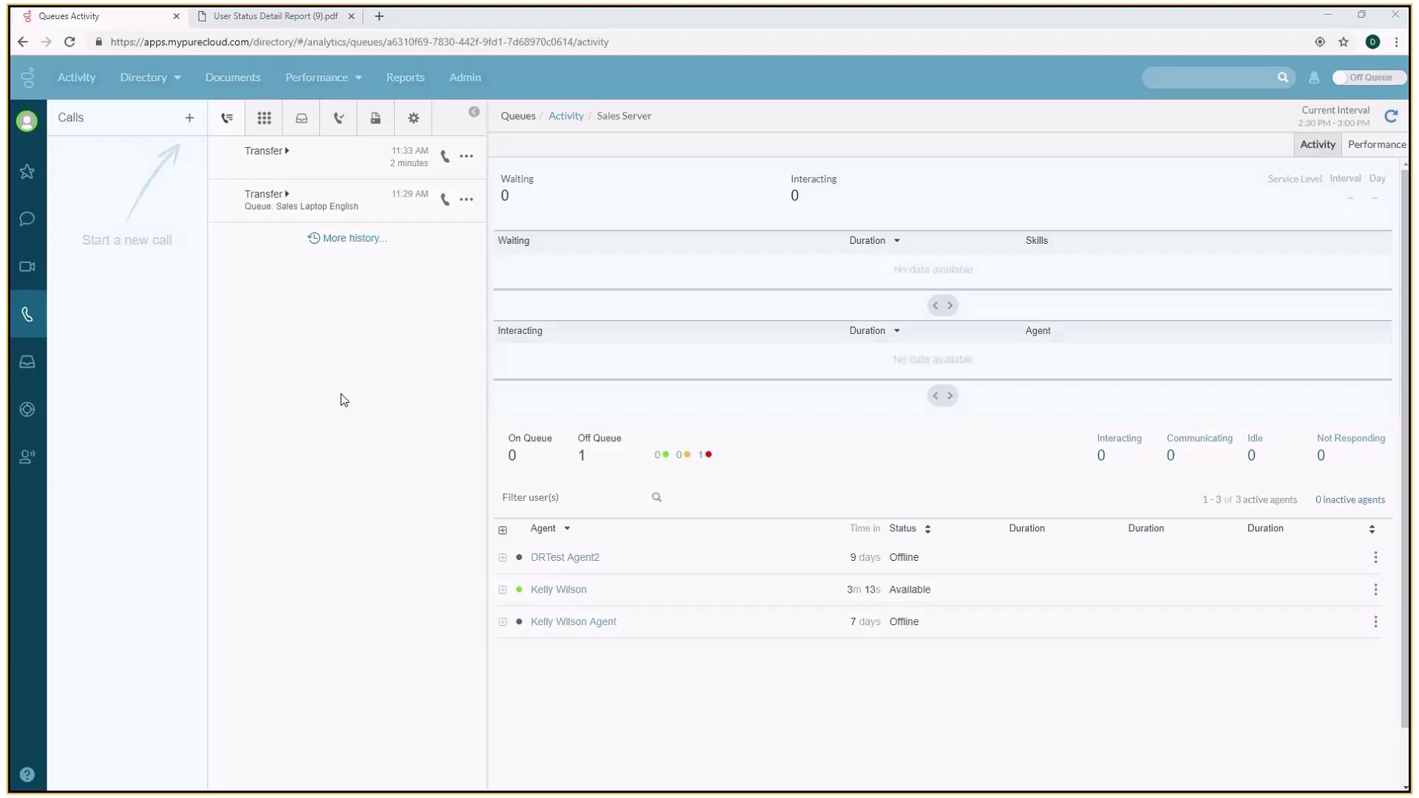
{"action": "mouse_move", "coordinate": [347, 396]}
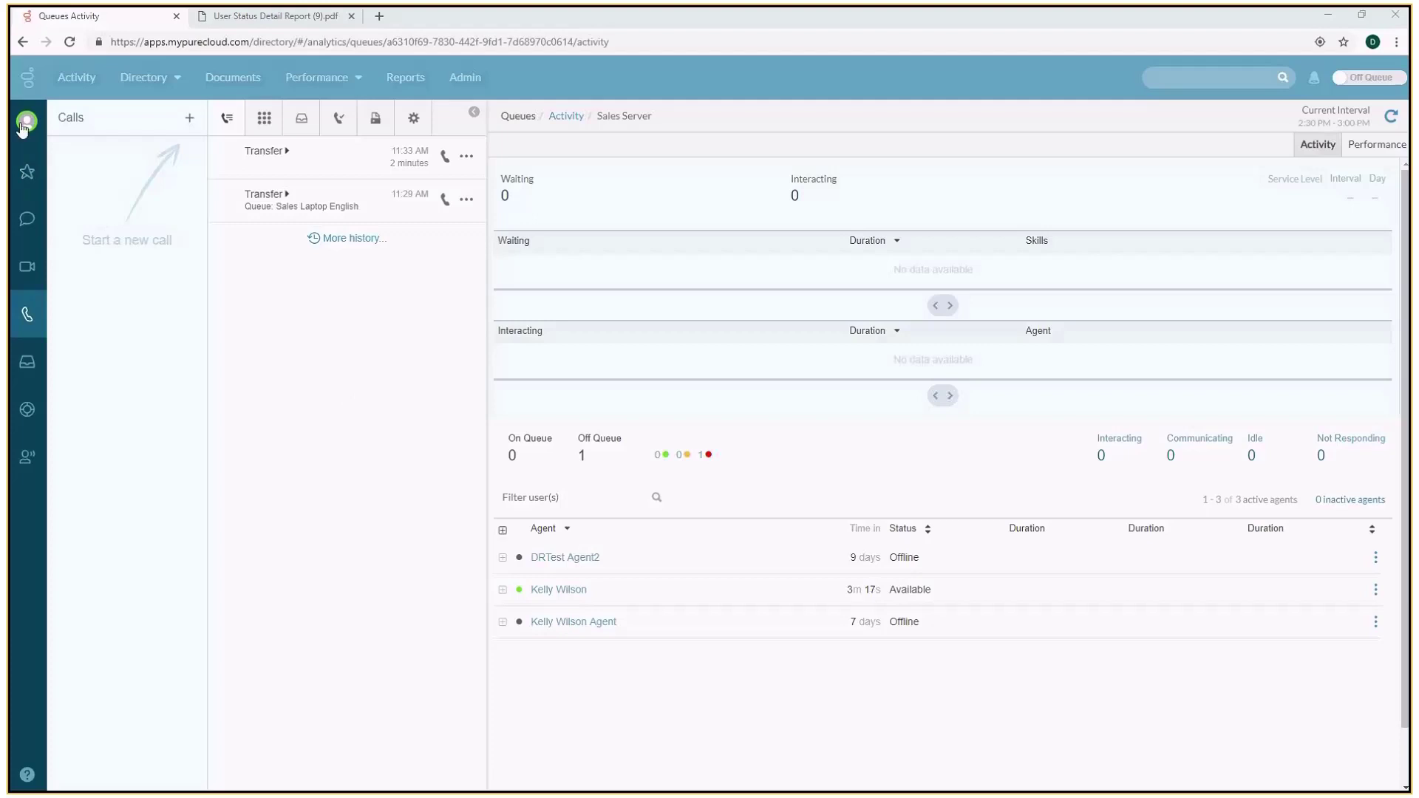
{"action": "left_click", "coordinate": [27, 121]}
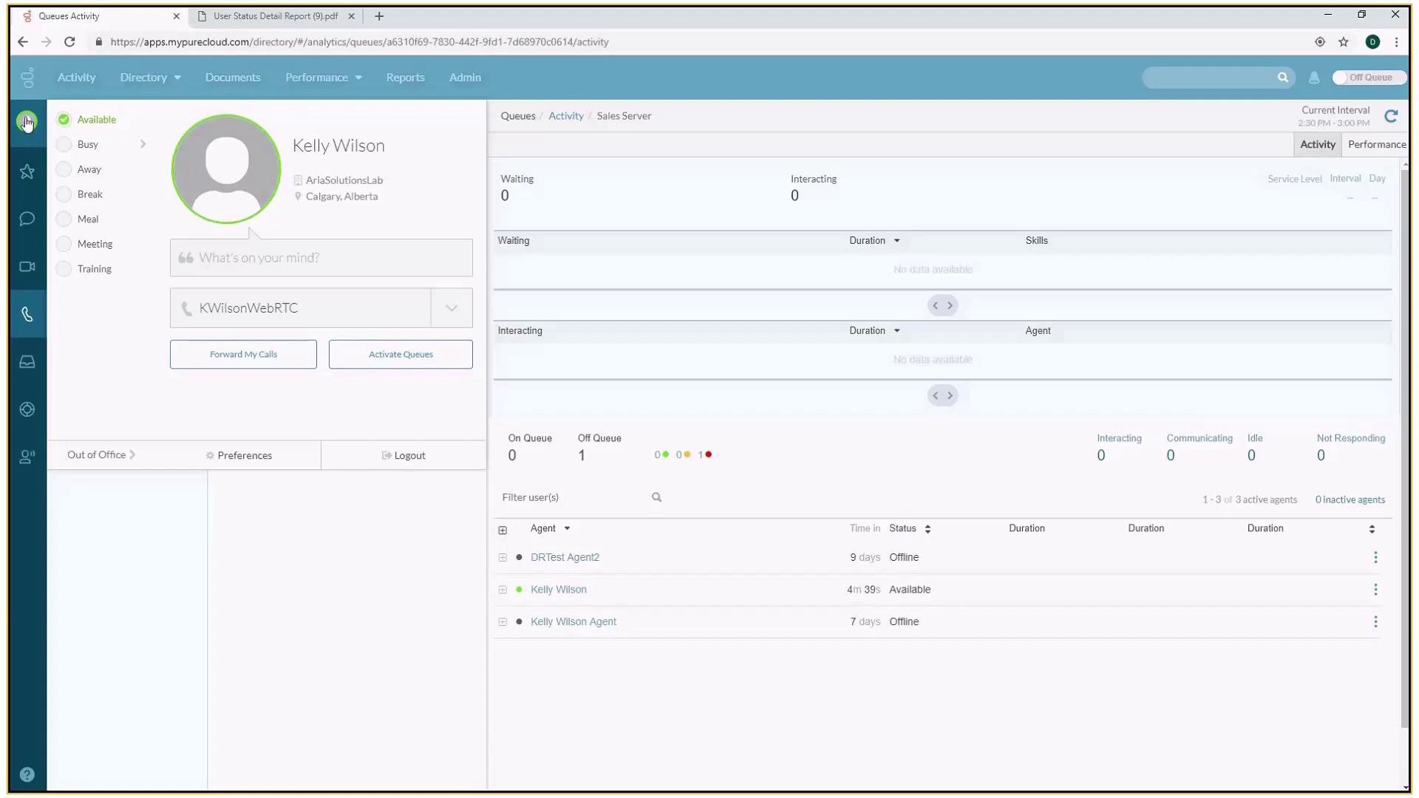
{"action": "mouse_move", "coordinate": [126, 97]}
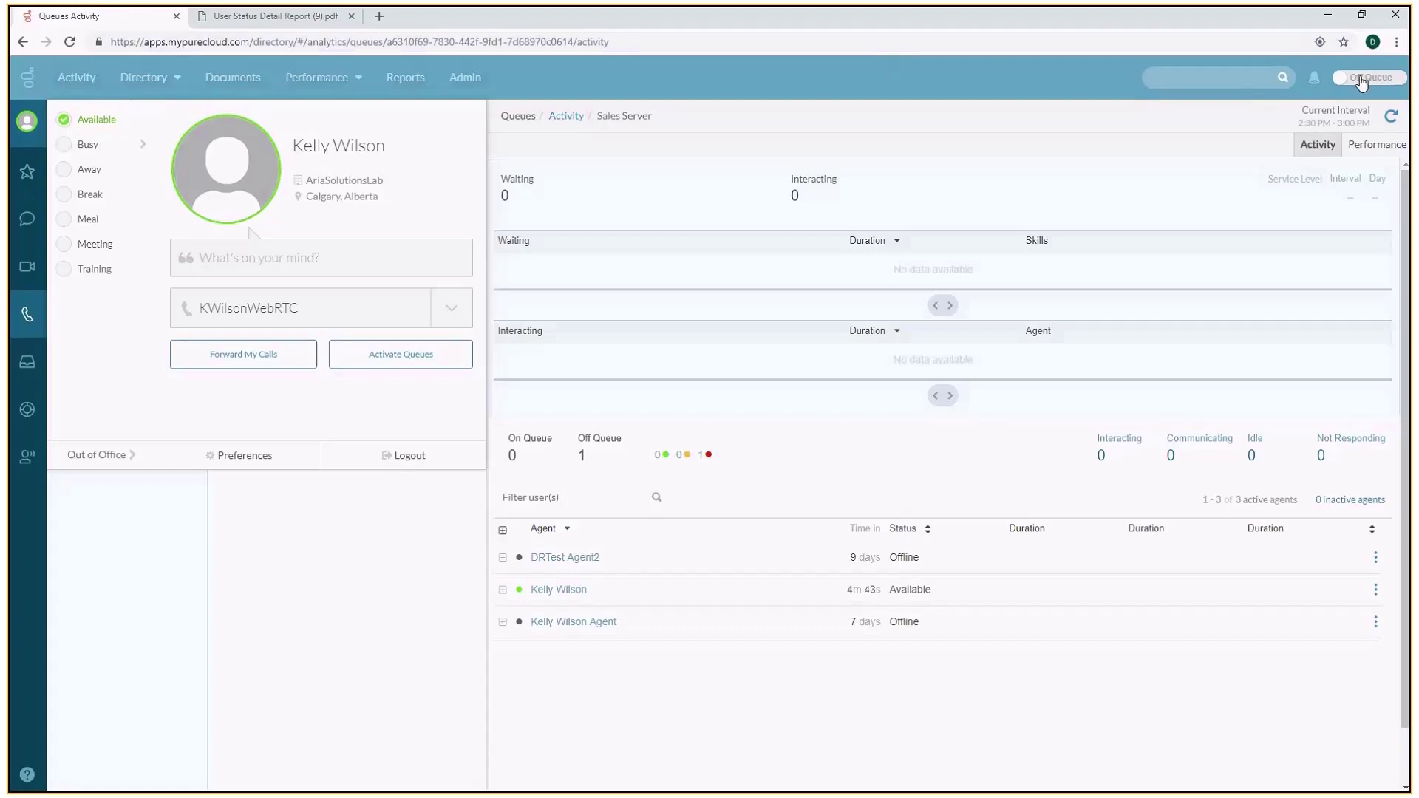
{"action": "left_click", "coordinate": [1367, 77]}
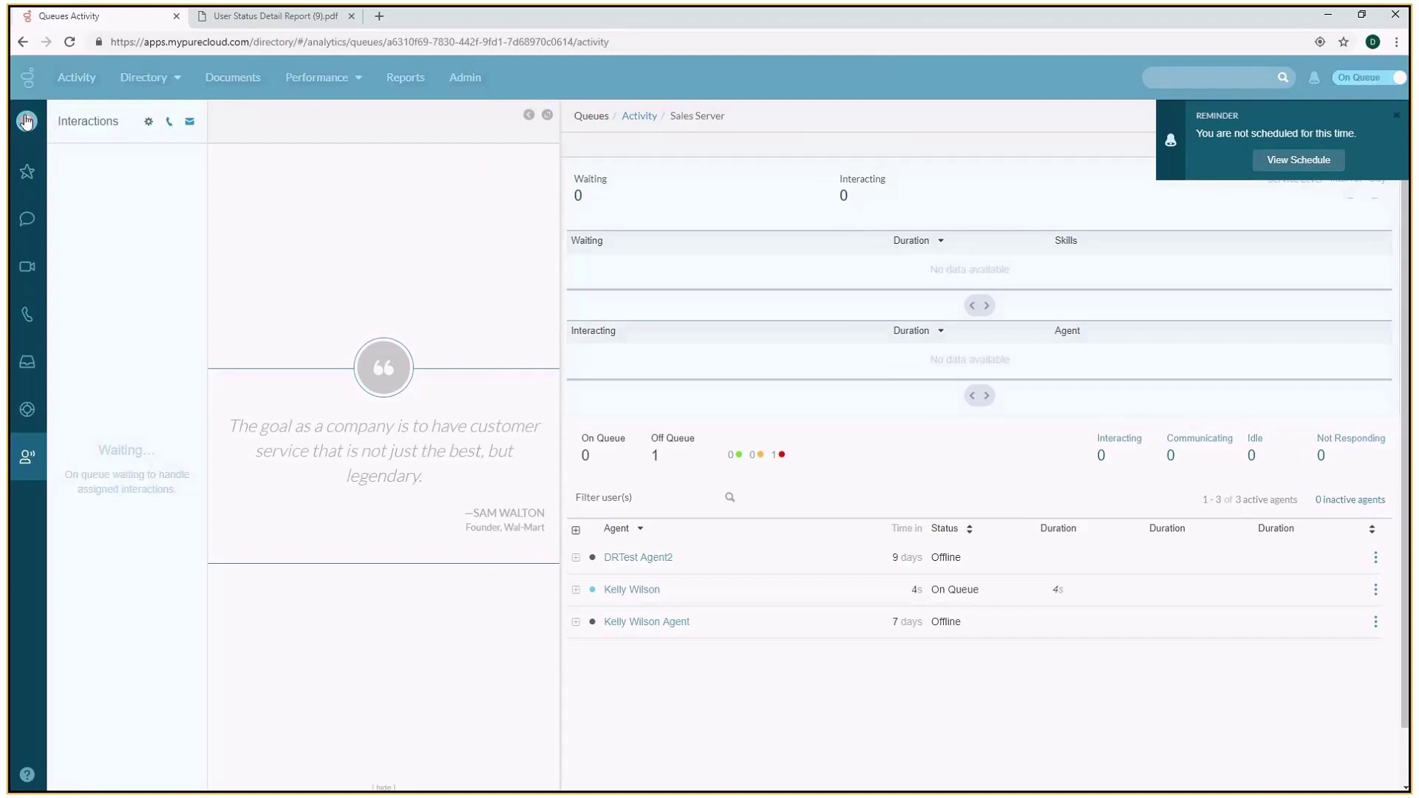
{"action": "left_click", "coordinate": [26, 120]}
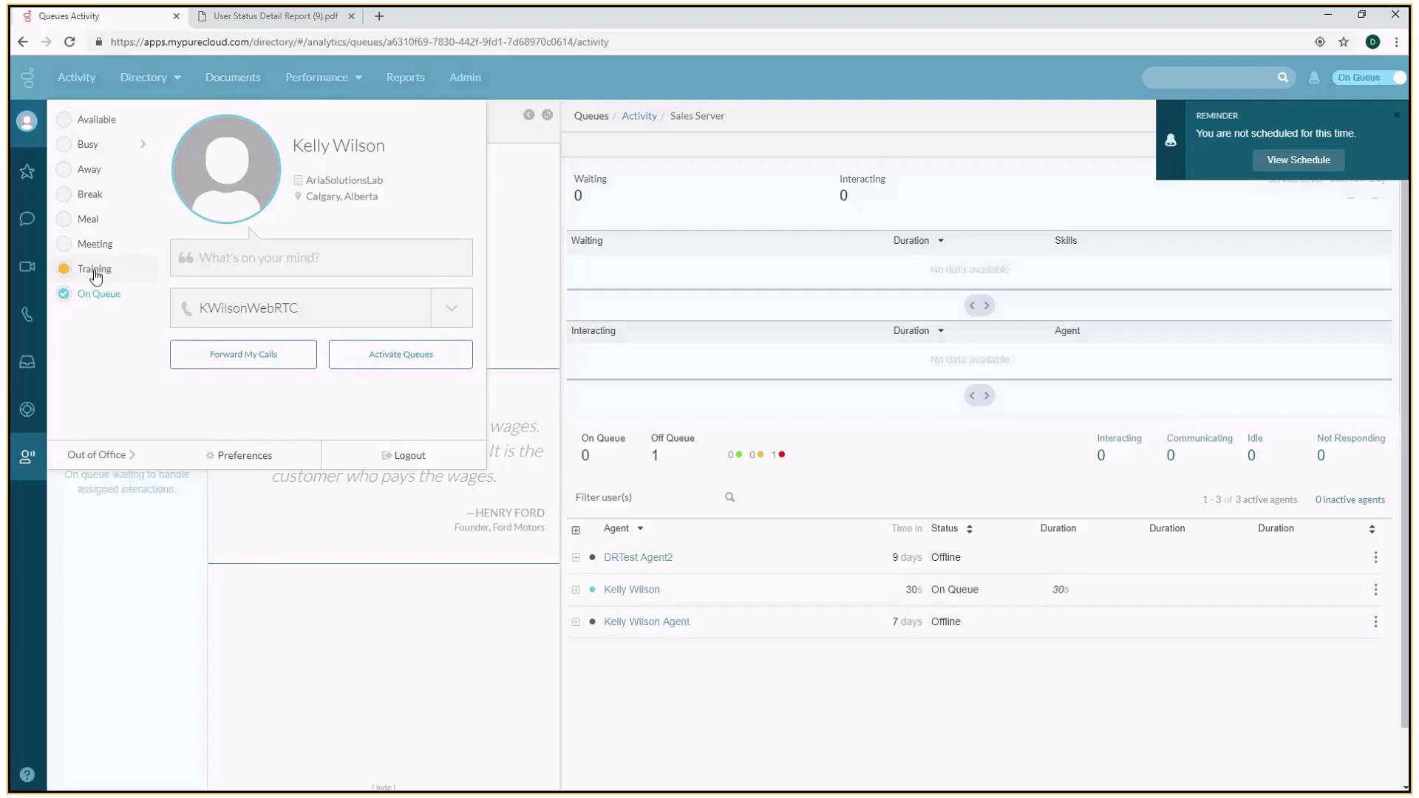
Expand the Busy status to reveal Coaching and Follow-up Work
{"action": "left_click", "coordinate": [89, 170]}
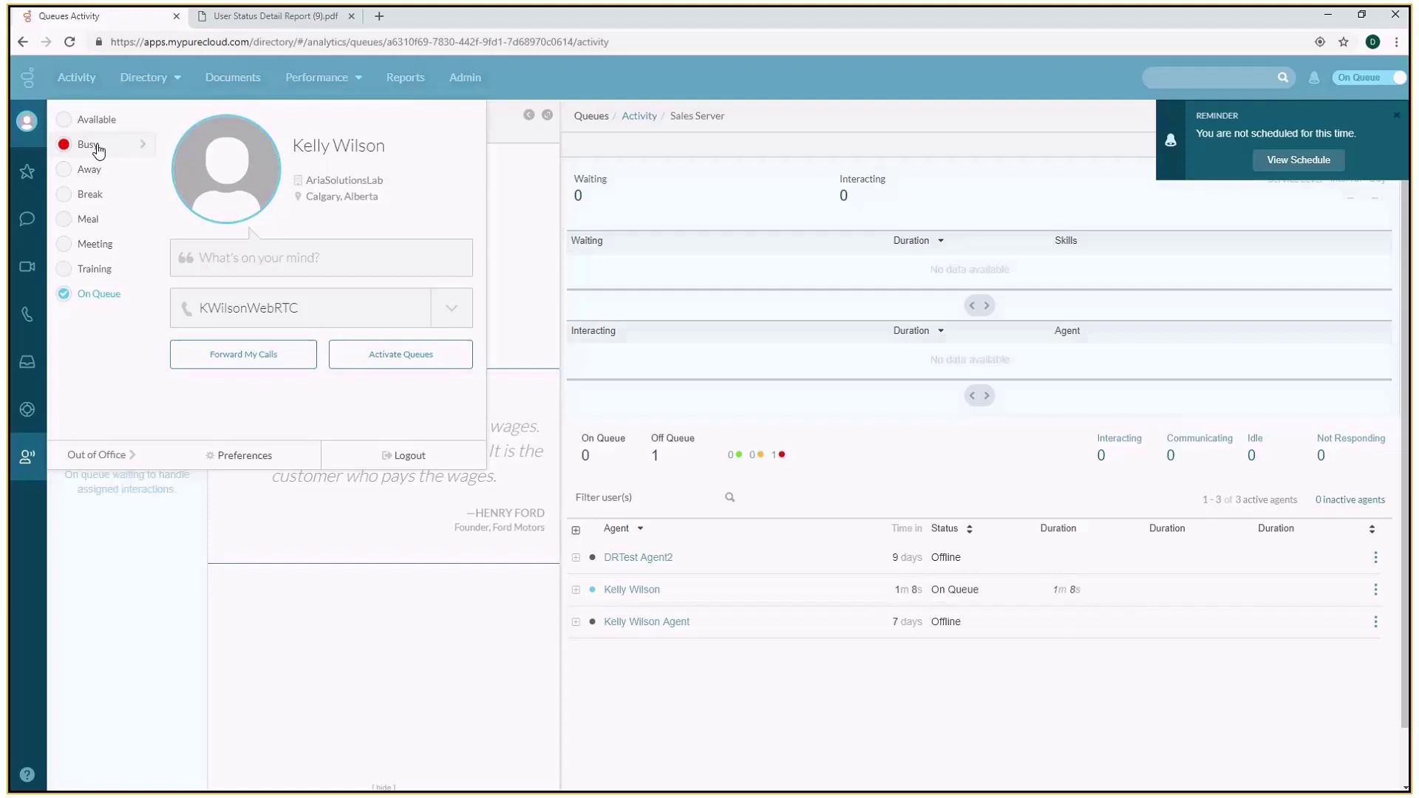
{"action": "left_click", "coordinate": [89, 144]}
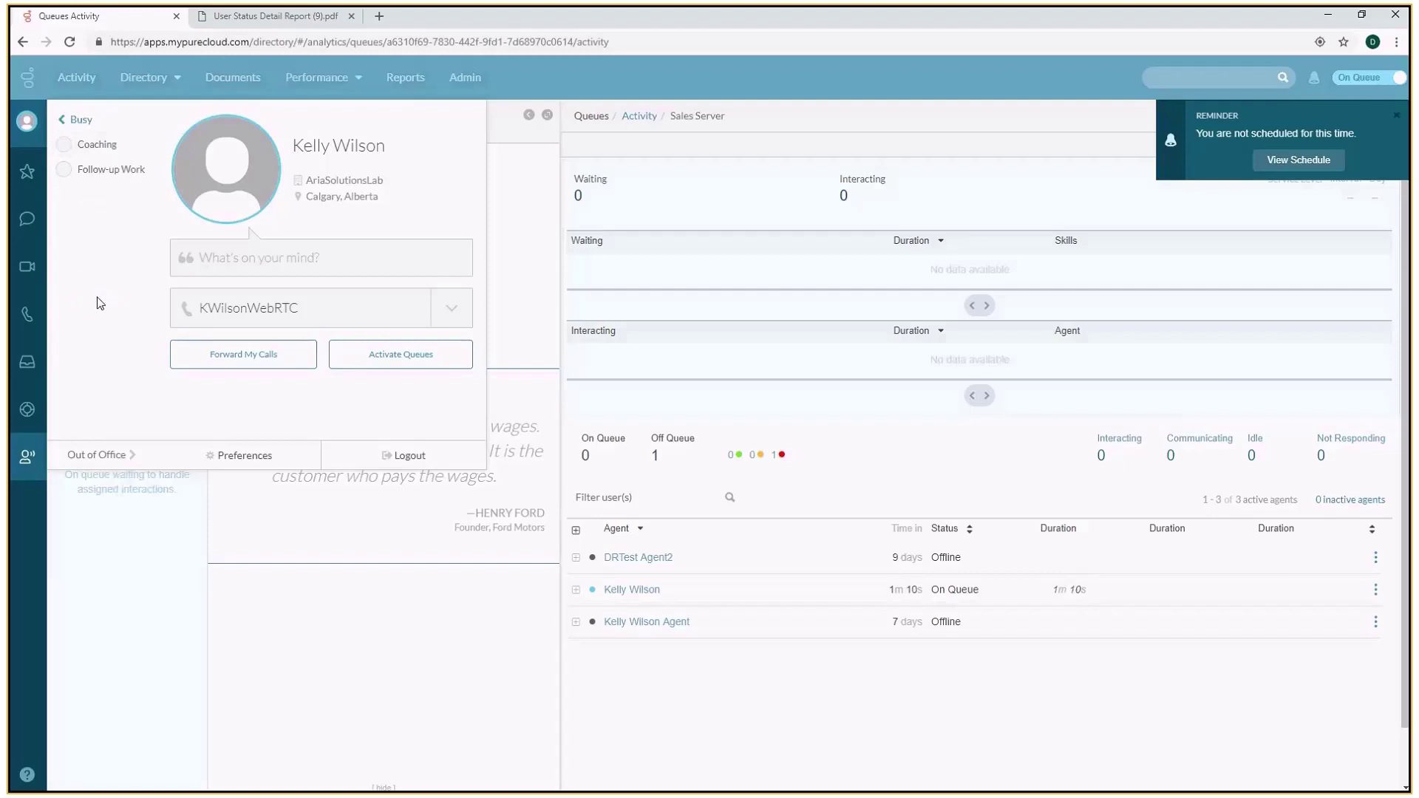
Choose Busy – Coaching as Kelly Wilson's presence status
{"action": "left_click", "coordinate": [65, 169]}
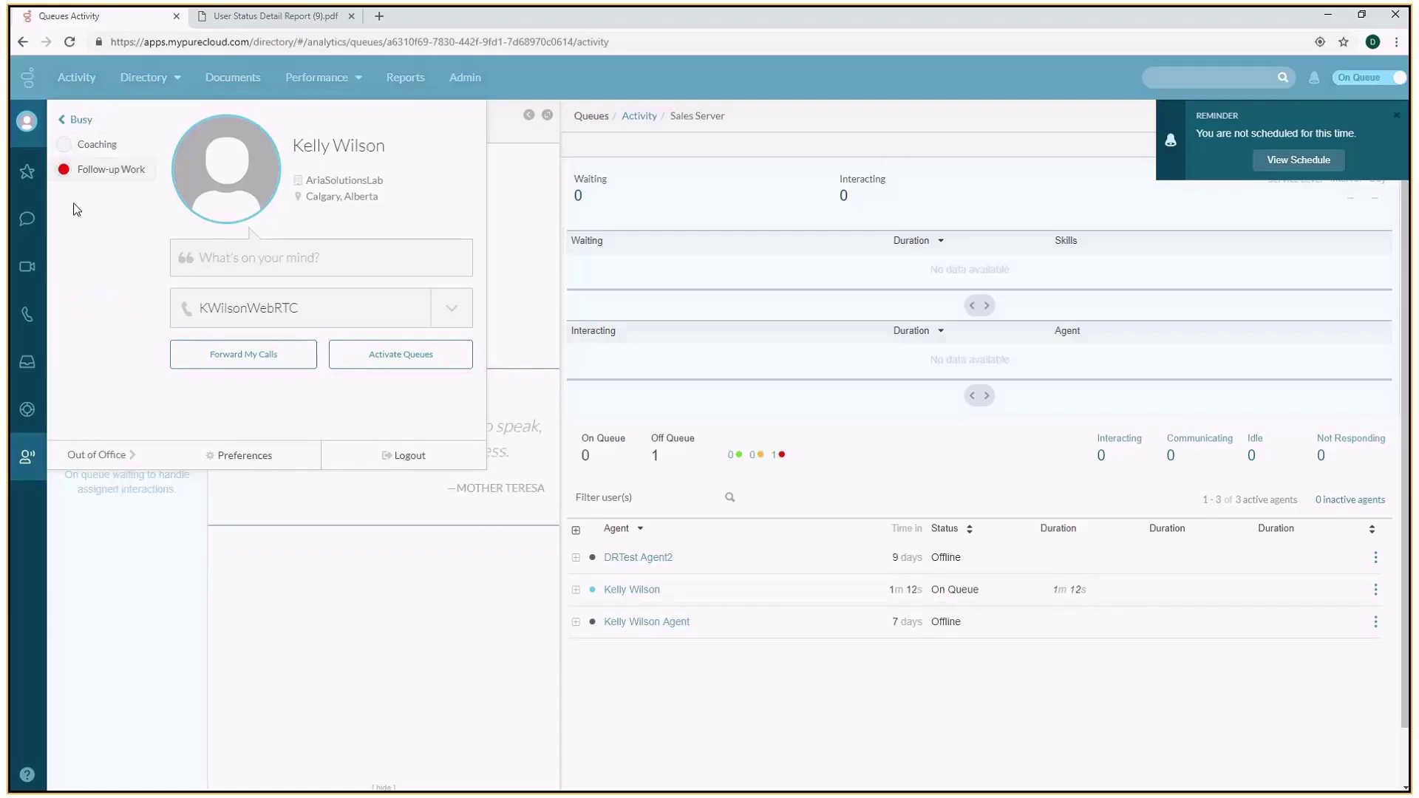
{"action": "left_click", "coordinate": [64, 169]}
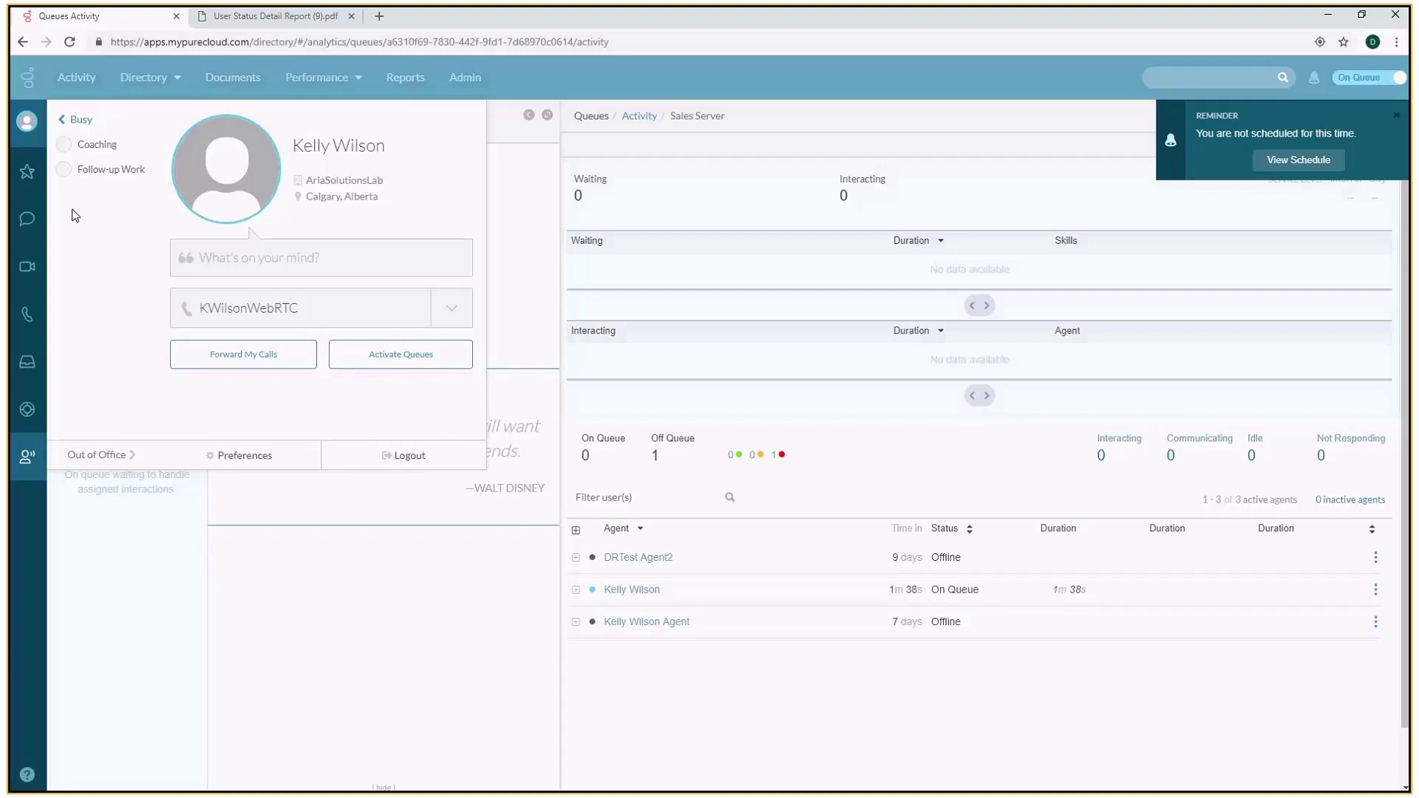
{"action": "mouse_move", "coordinate": [81, 245]}
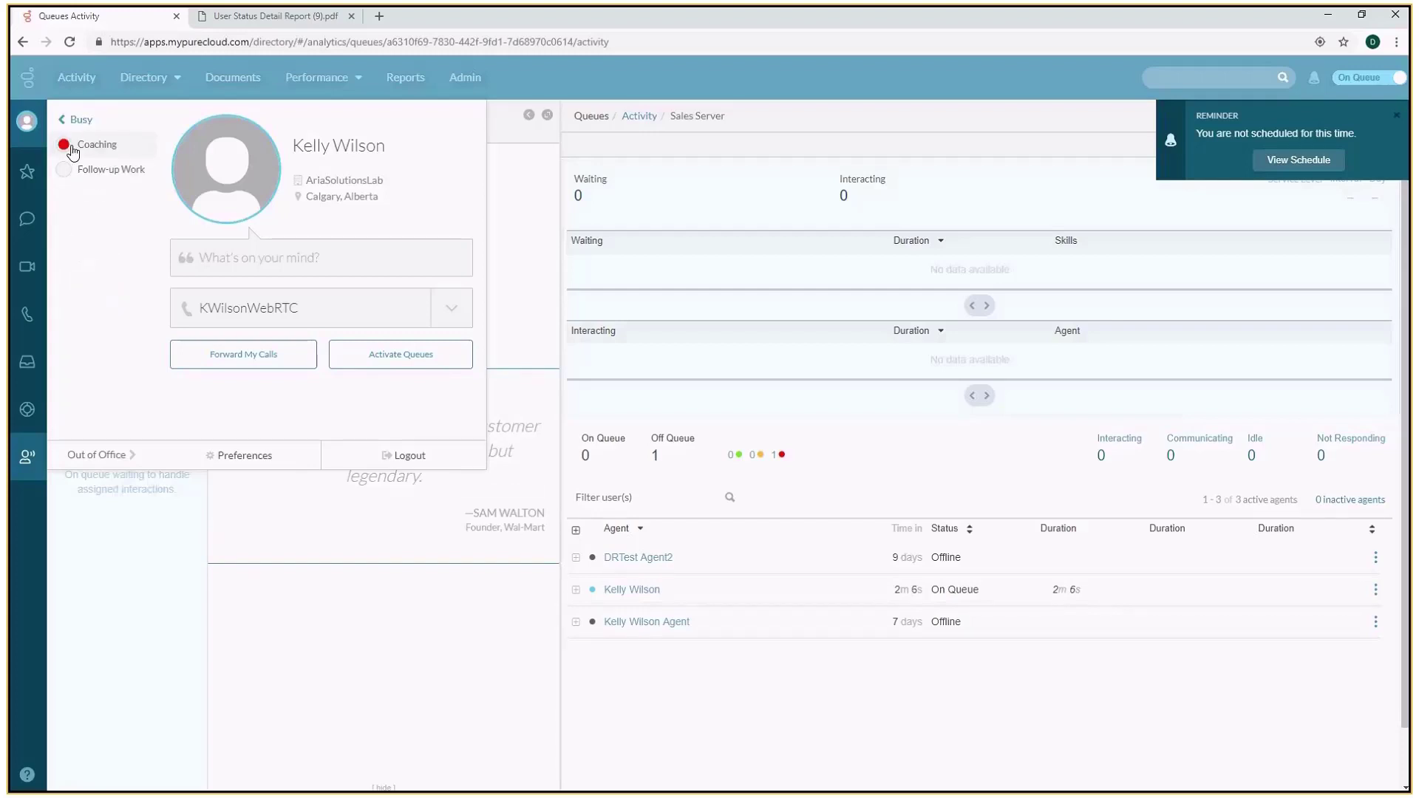
{"action": "left_click", "coordinate": [97, 144]}
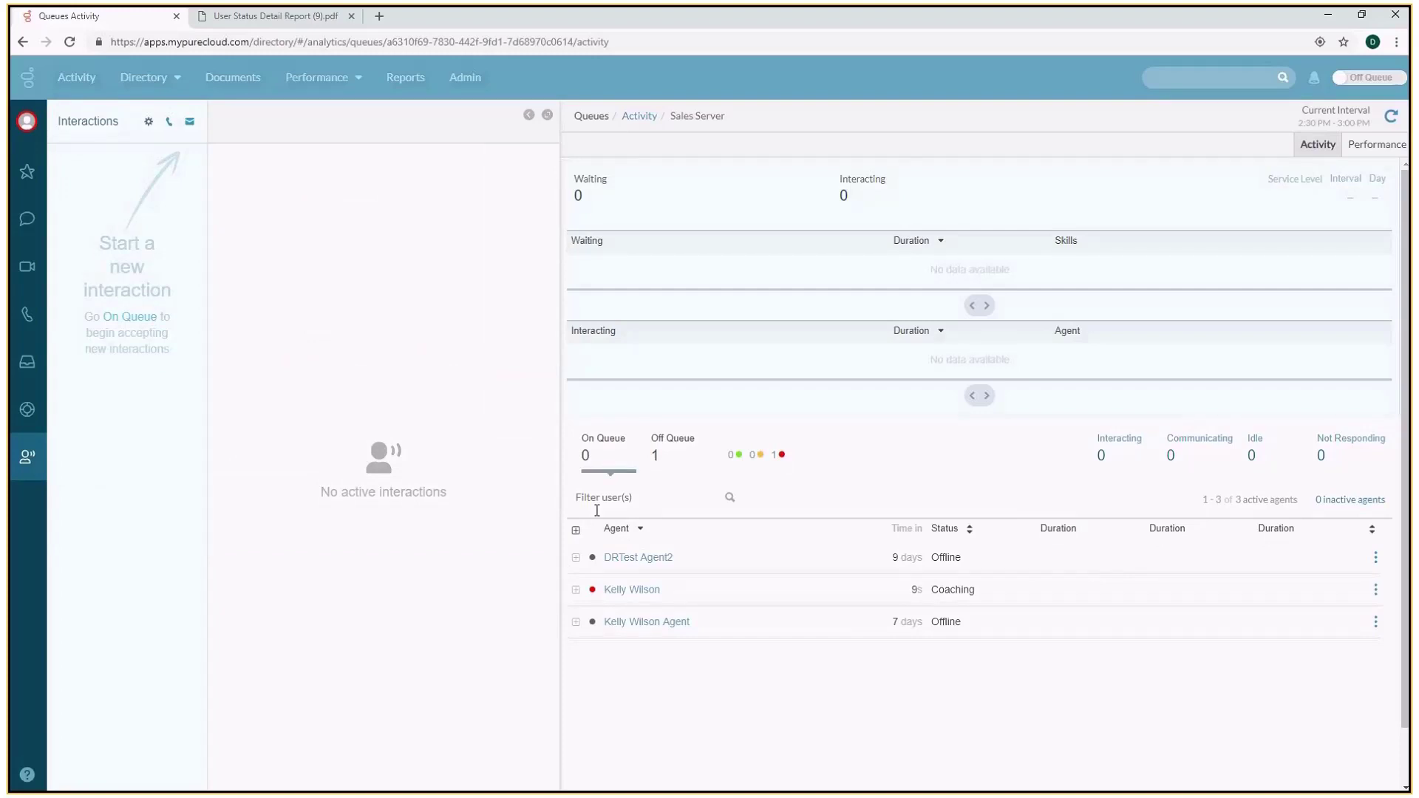
{"action": "mouse_move", "coordinate": [630, 589]}
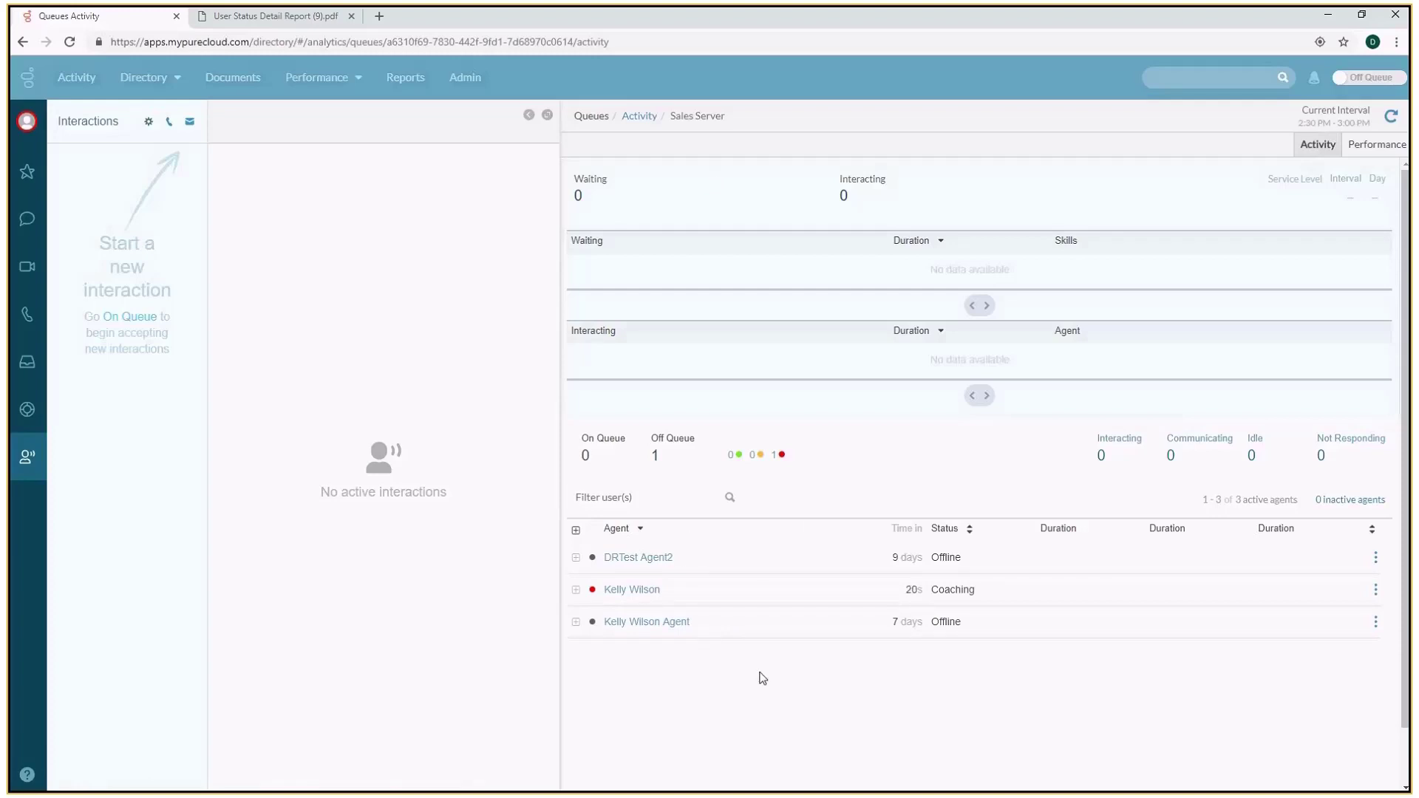
{"action": "mouse_move", "coordinate": [746, 616]}
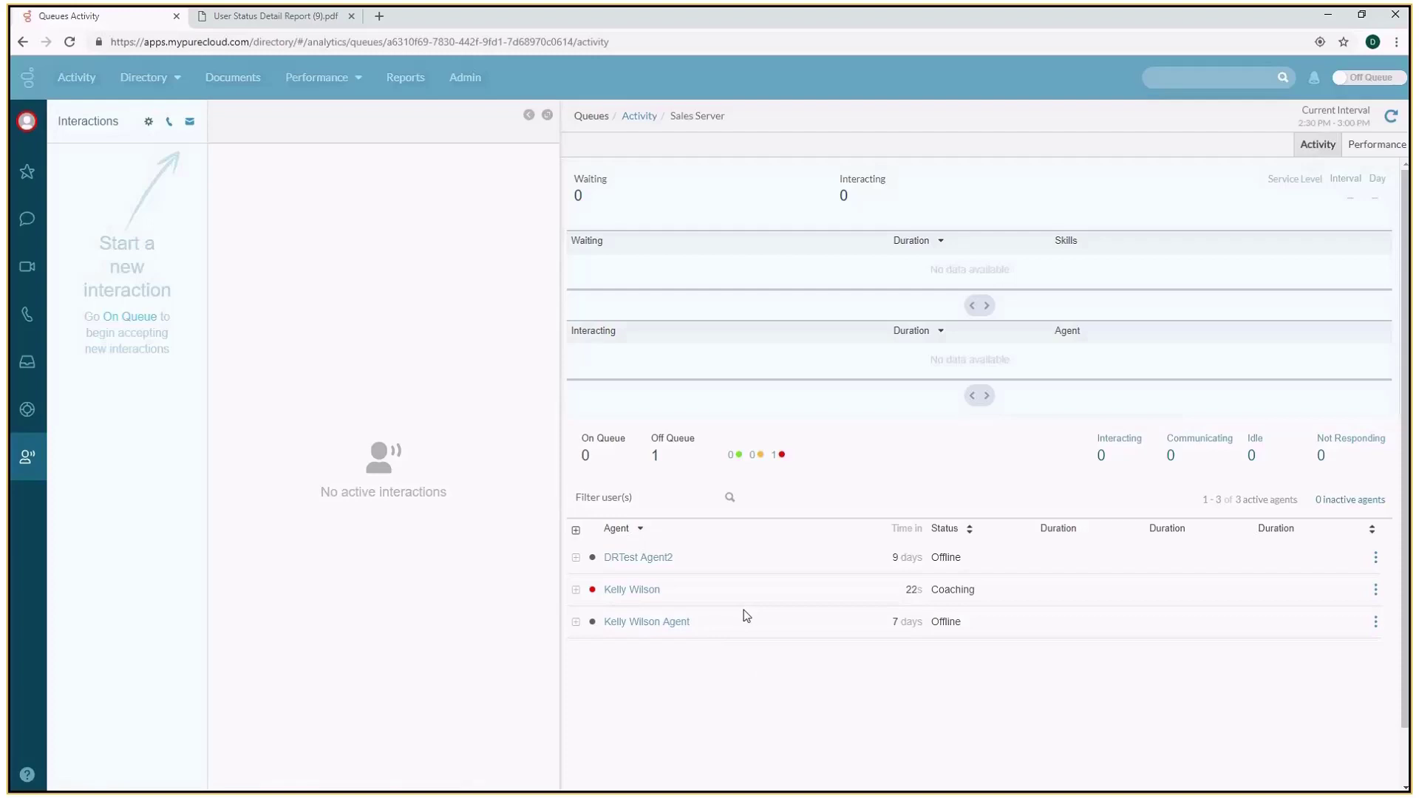
{"action": "mouse_move", "coordinate": [775, 624]}
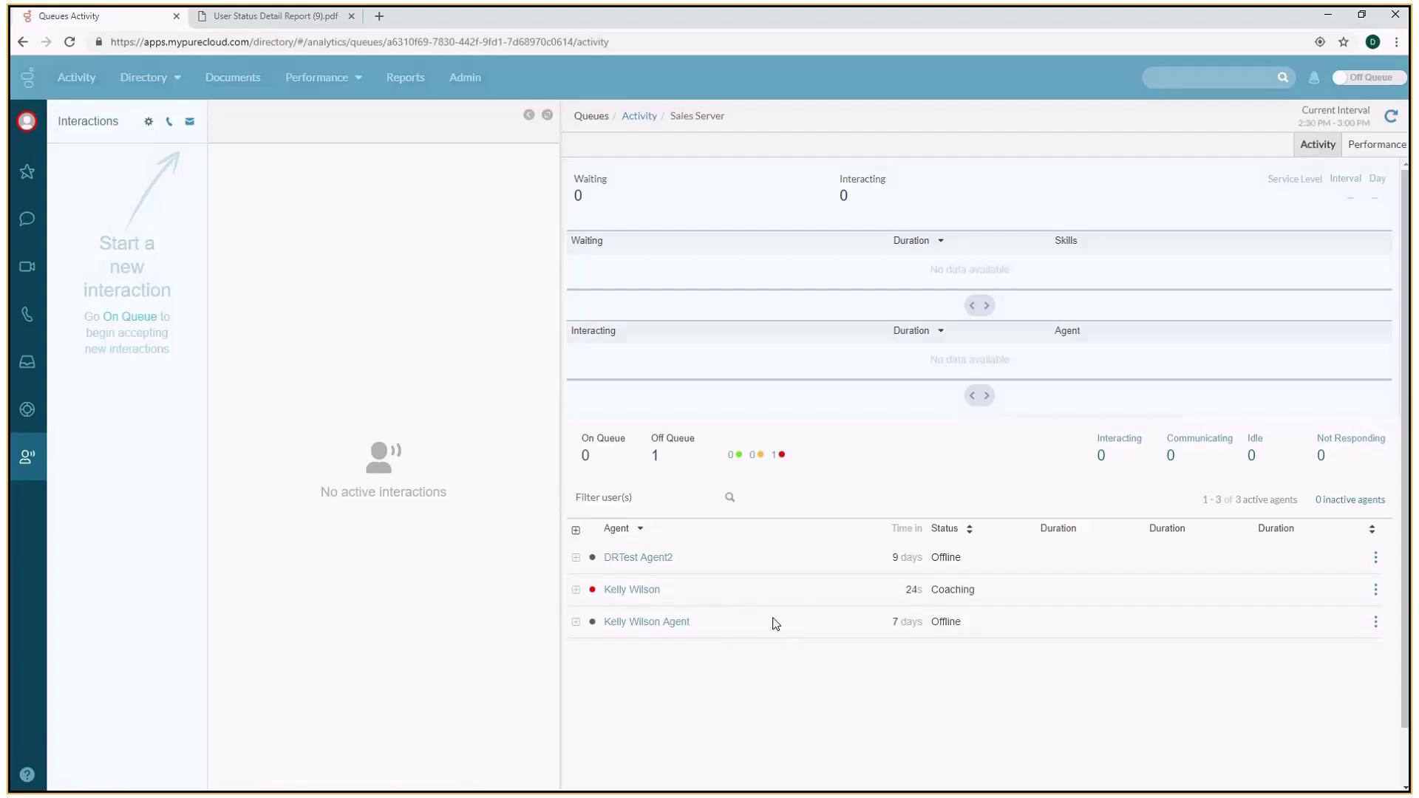
{"action": "mouse_move", "coordinate": [952, 599]}
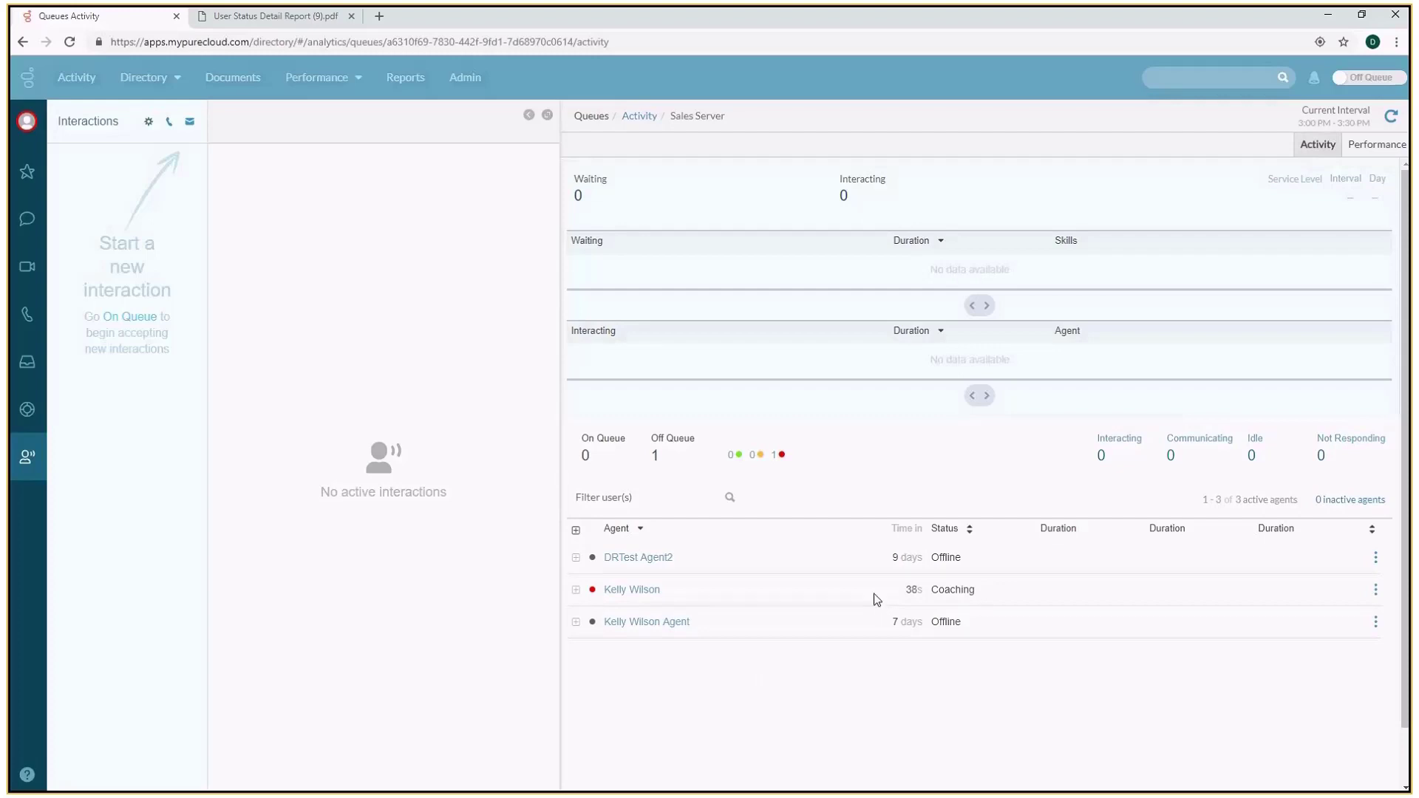
{"action": "left_click", "coordinate": [271, 16]}
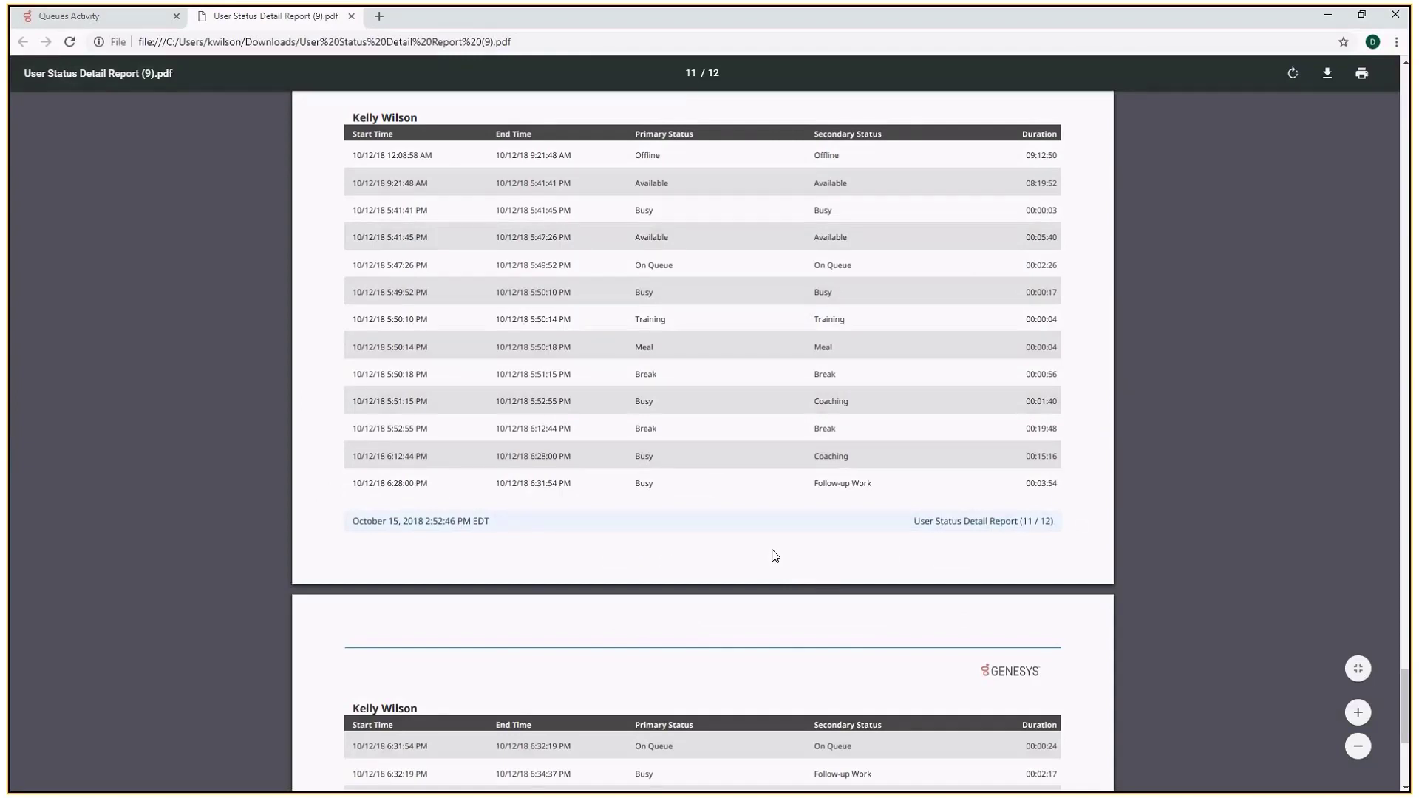
{"action": "mouse_move", "coordinate": [615, 499]}
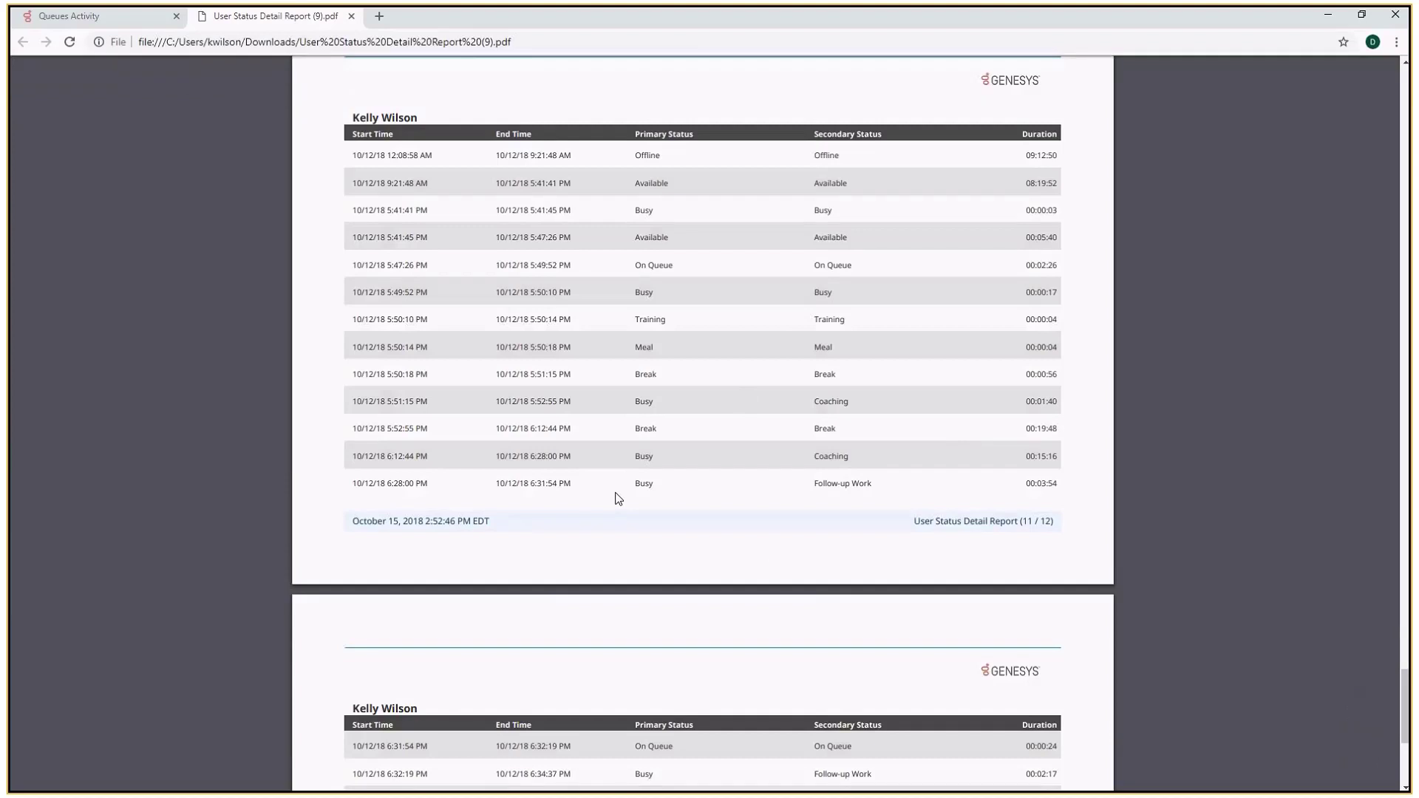
{"action": "mouse_move", "coordinate": [352, 492]}
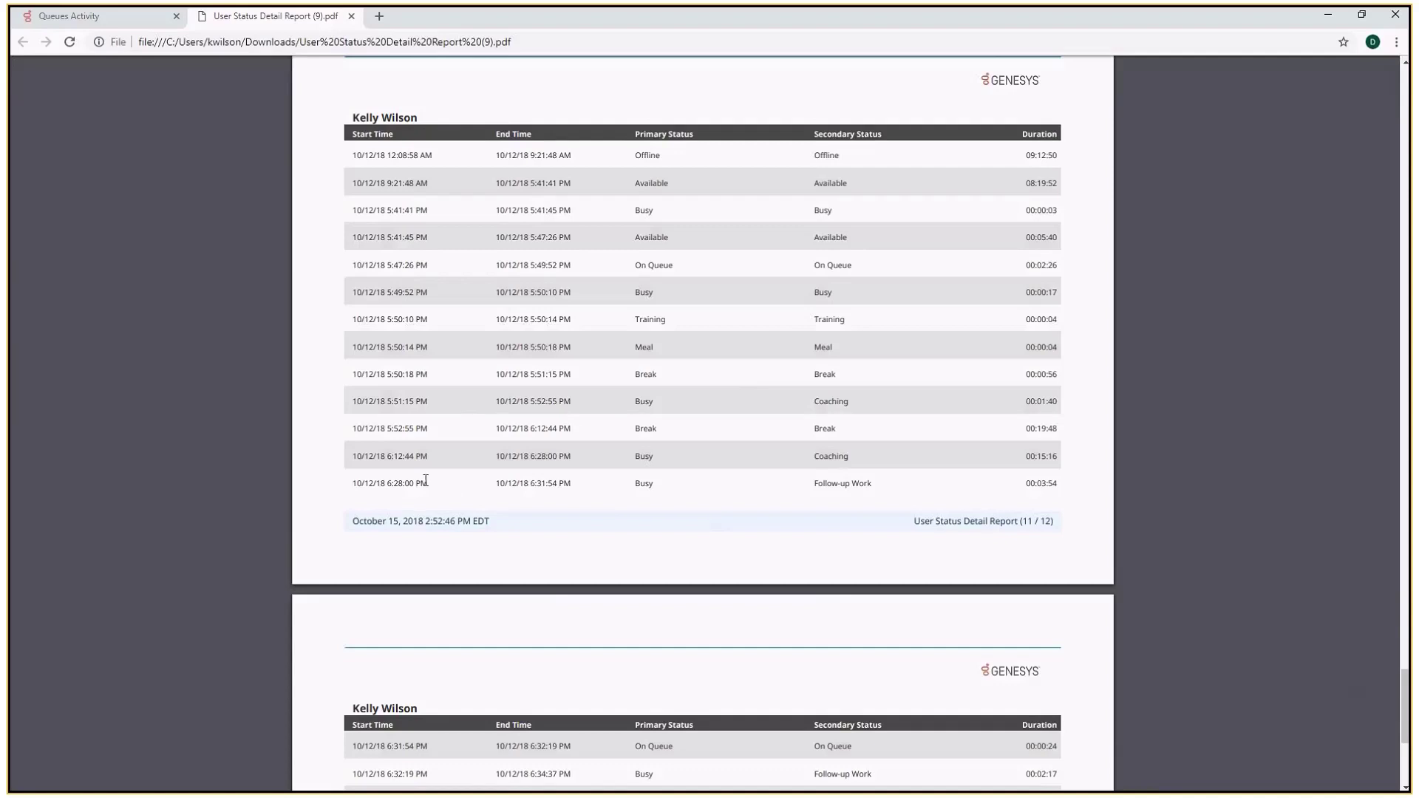
{"action": "mouse_move", "coordinate": [515, 491]}
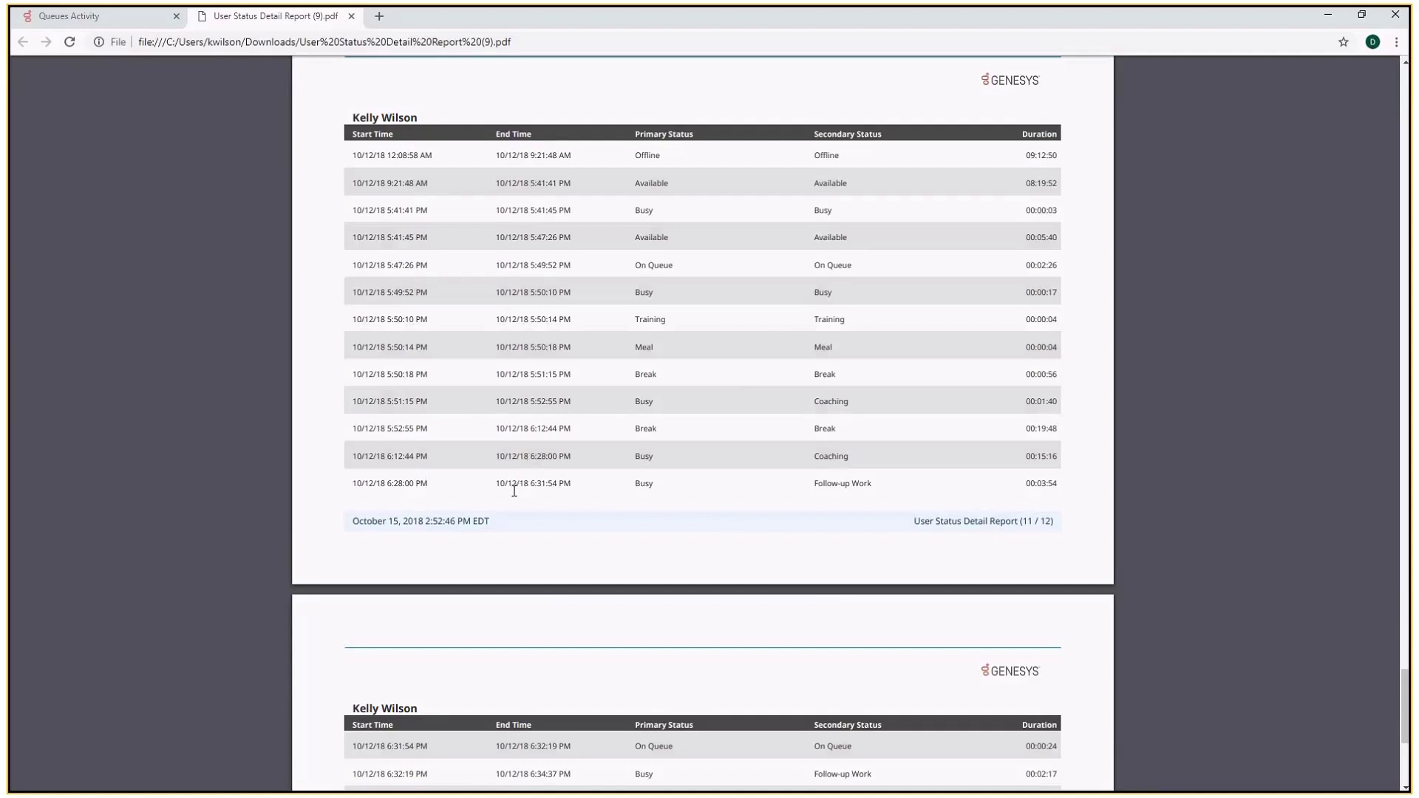
{"action": "mouse_move", "coordinate": [1031, 459]}
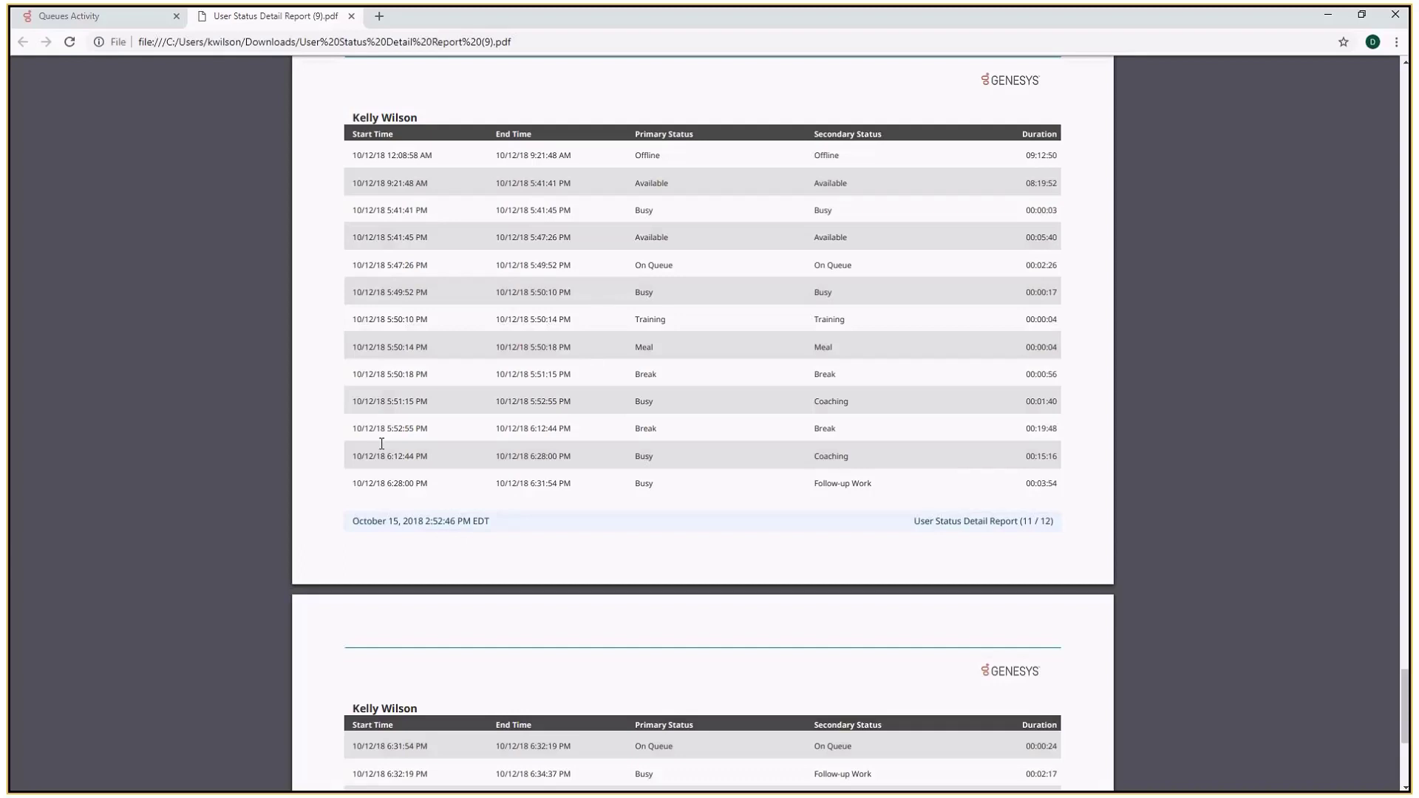
{"action": "mouse_move", "coordinate": [337, 415]}
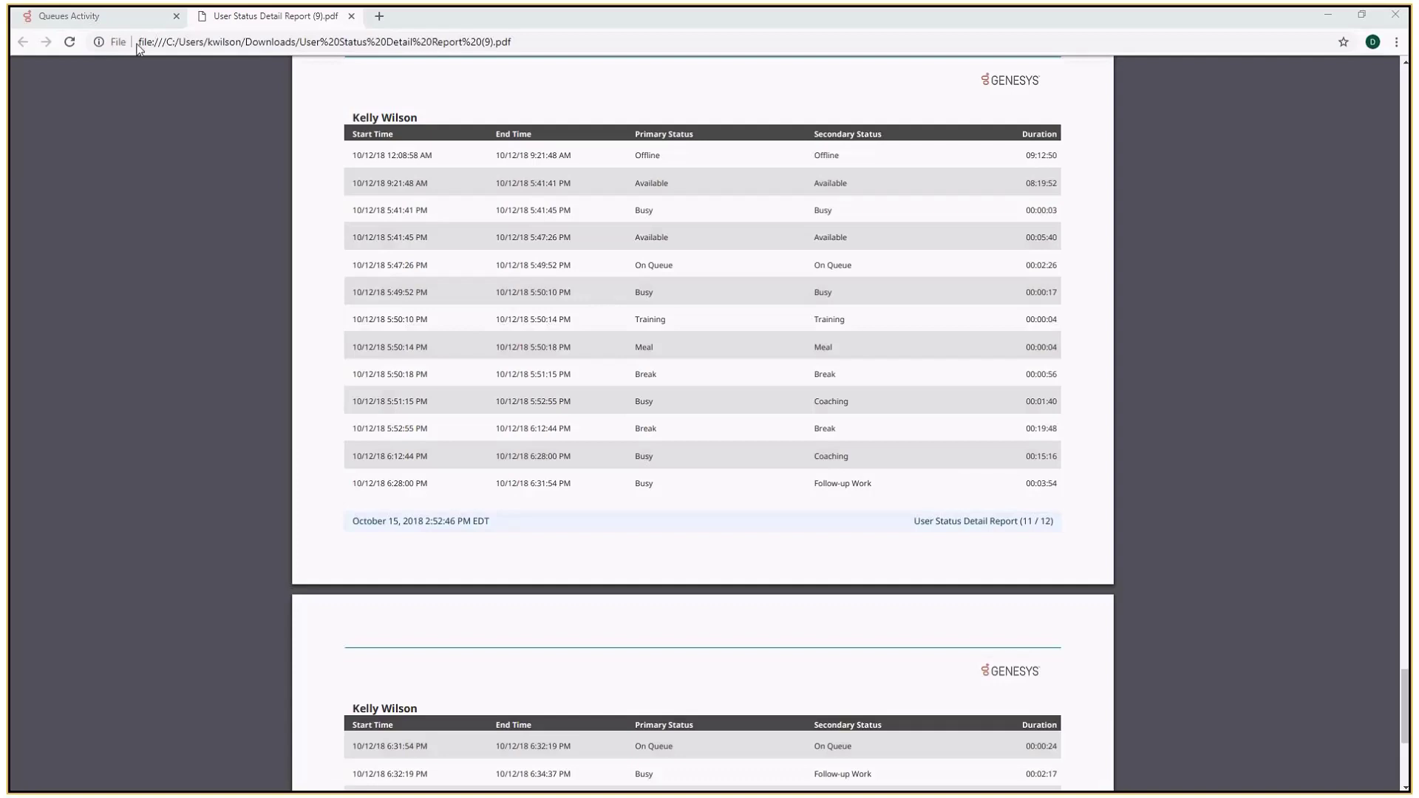
{"action": "left_click", "coordinate": [90, 15]}
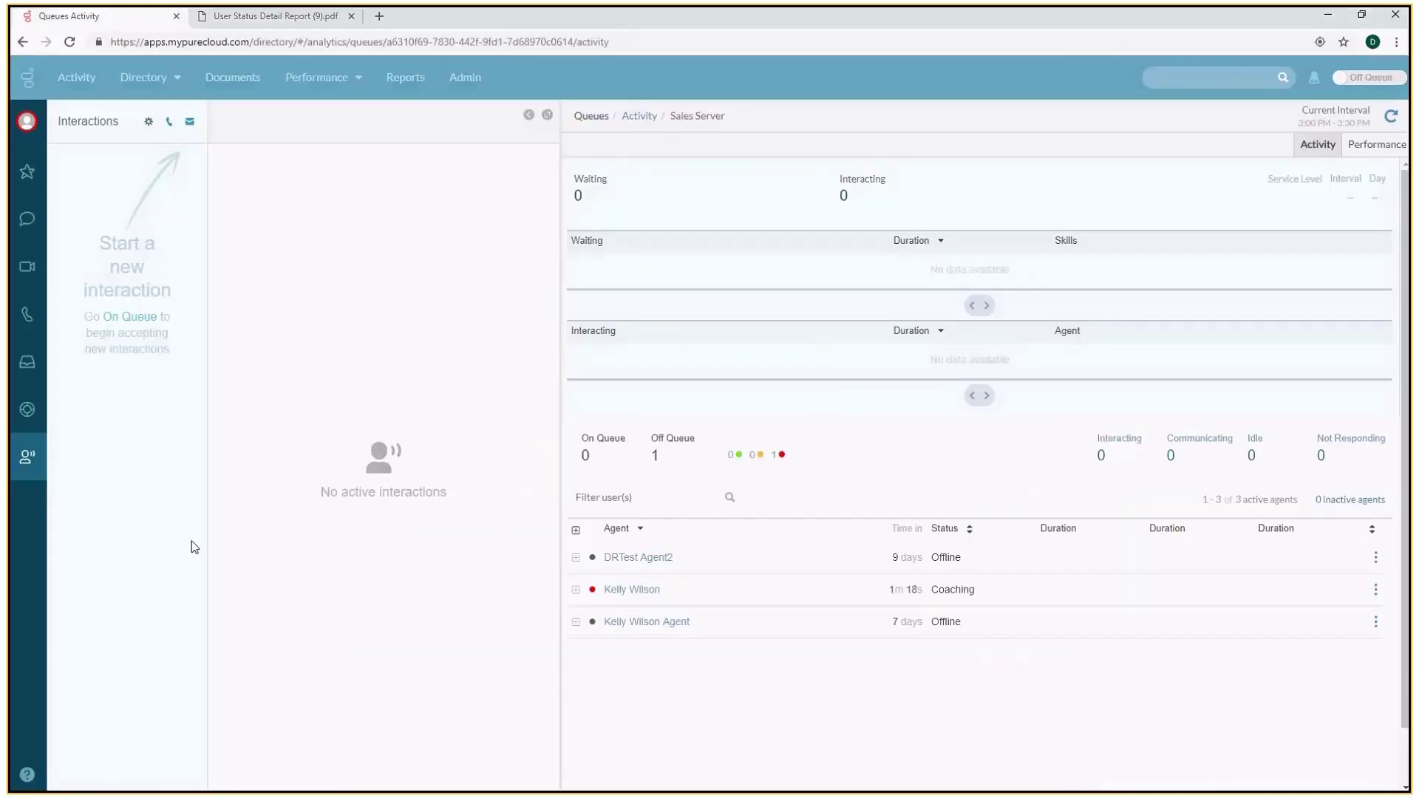